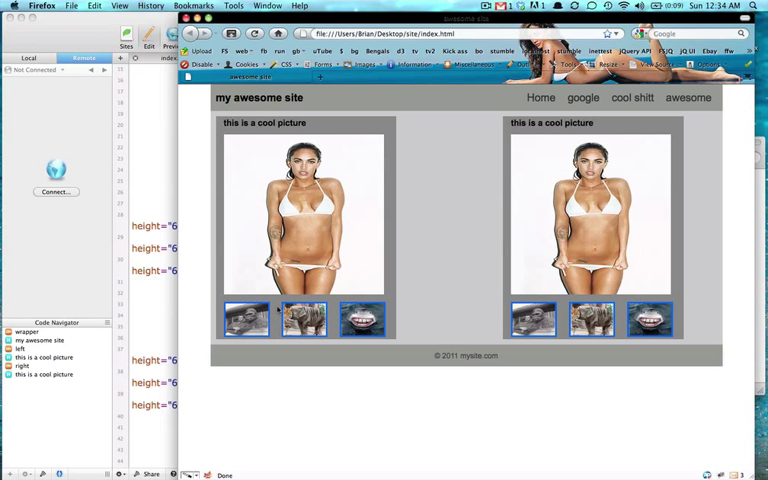
mouse_move(433, 236)
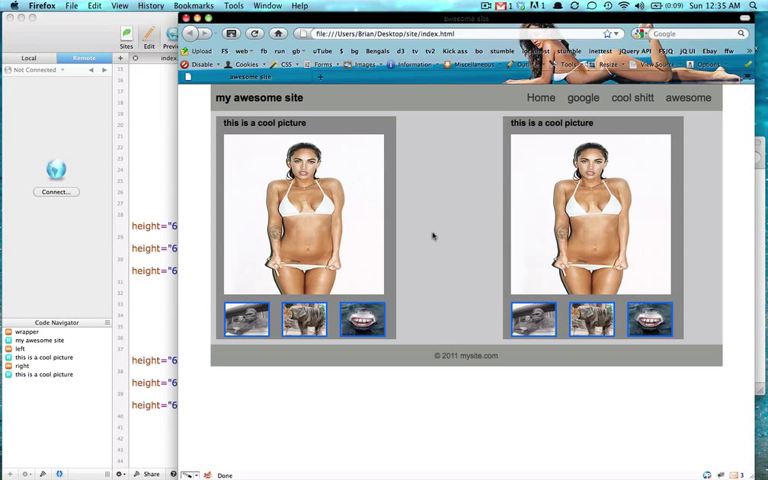
mouse_move(298, 218)
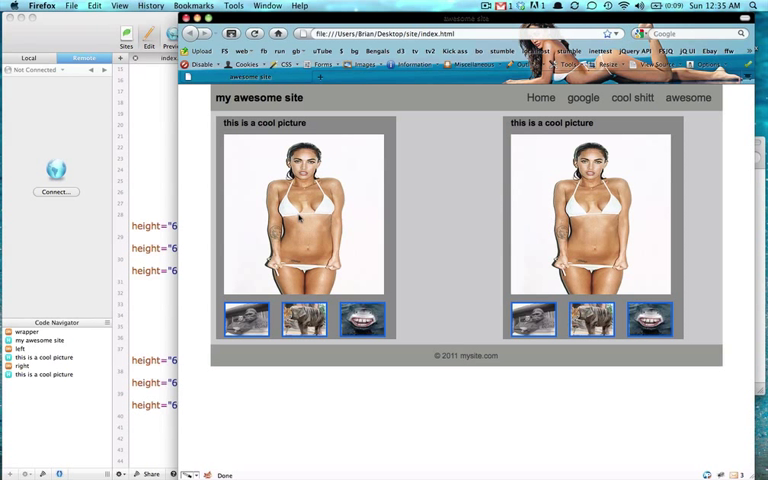
mouse_move(428, 363)
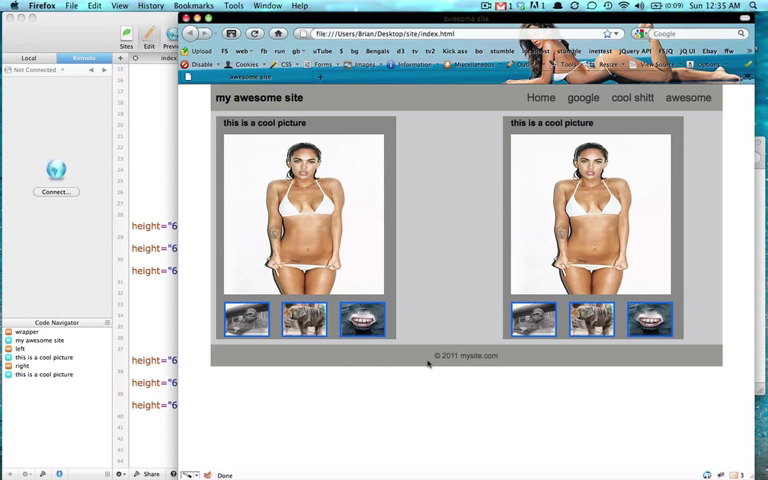
mouse_move(18, 192)
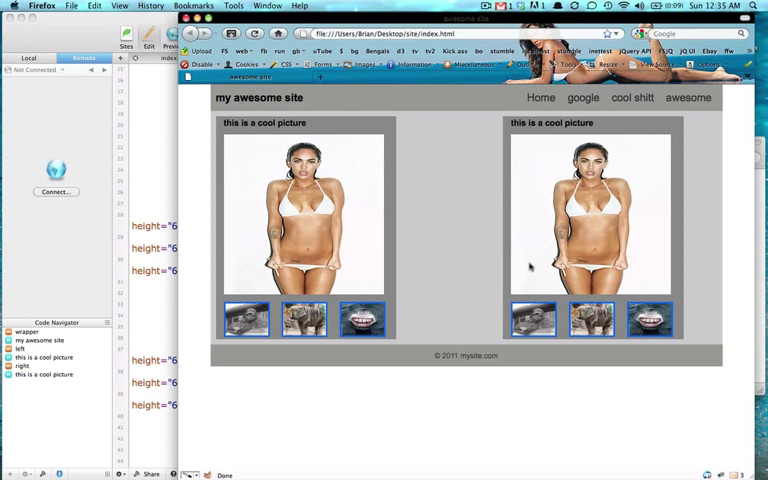
mouse_move(689, 97)
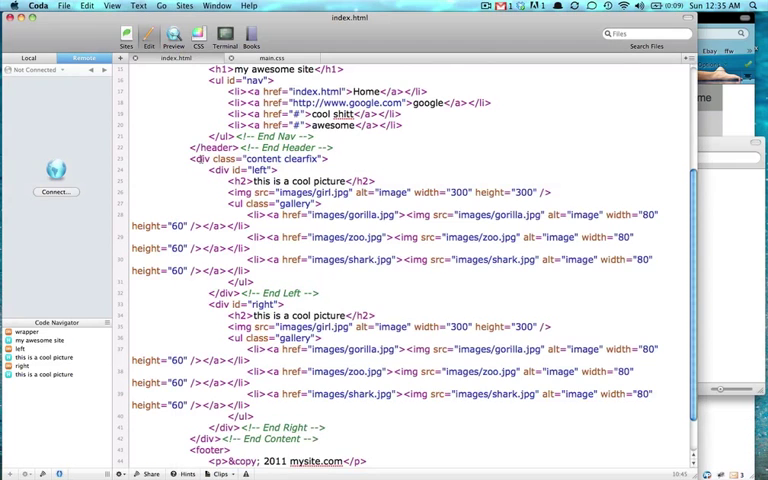
Point the nav links at coolshit.html and awesome.html, then open coolshit.html
scroll("up", 3)
type("coolshit.html")
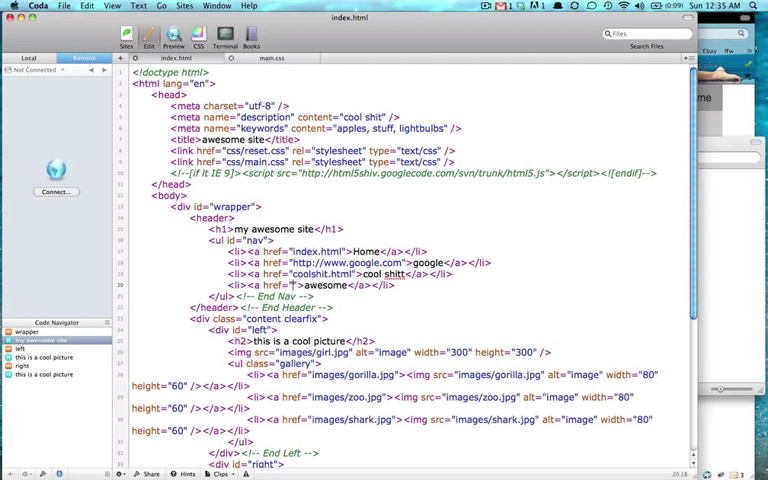
type("awesome.html")
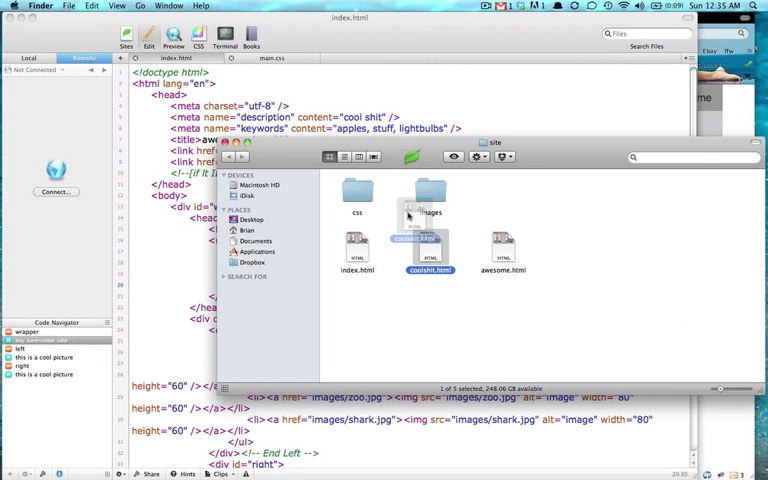
double_click(427, 245)
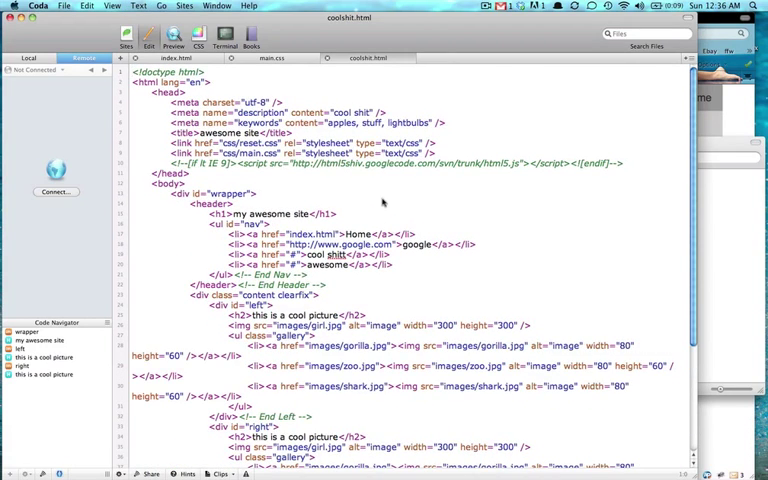
Add an img tag for images/girl.jpg with alt text 'image' in the content div
scroll("down", 3)
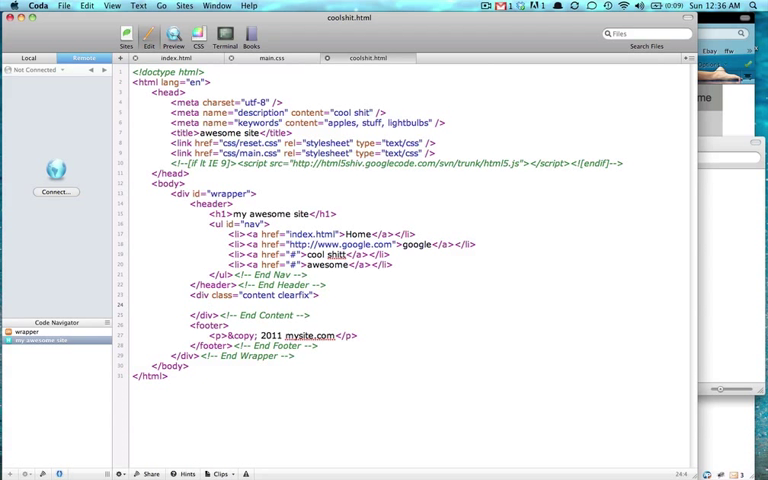
type("<img src=\"")
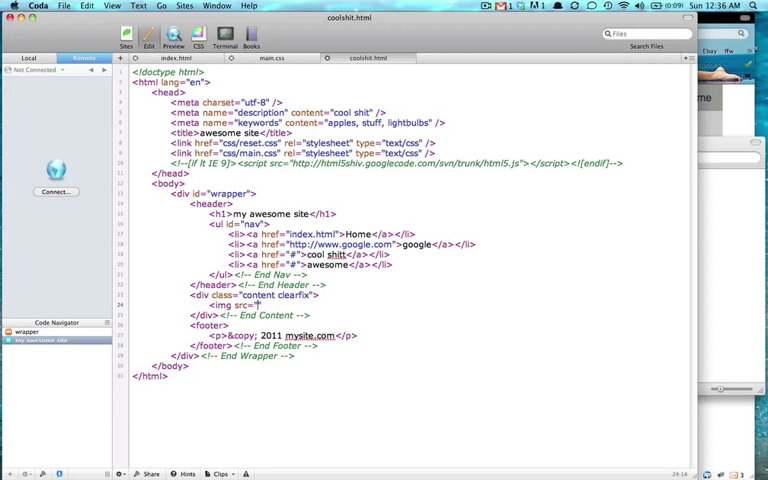
type("gi")
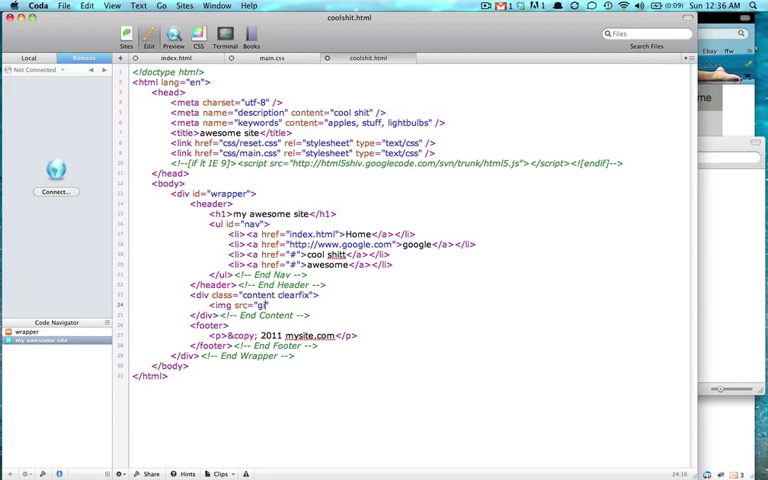
type("images.")
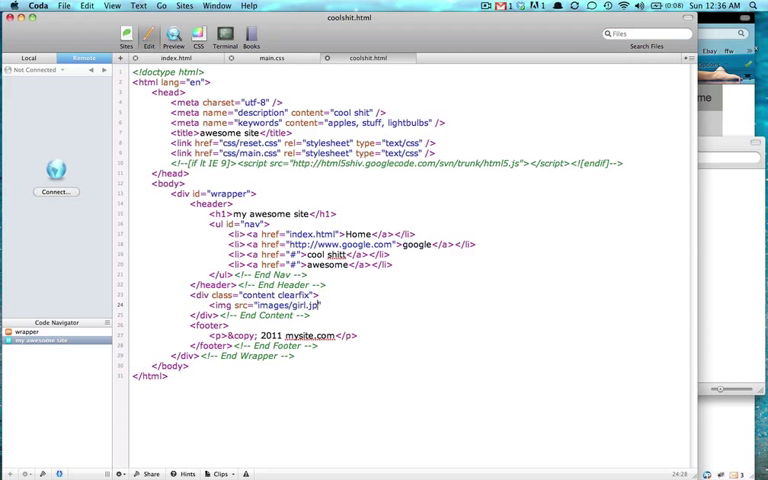
type("a")
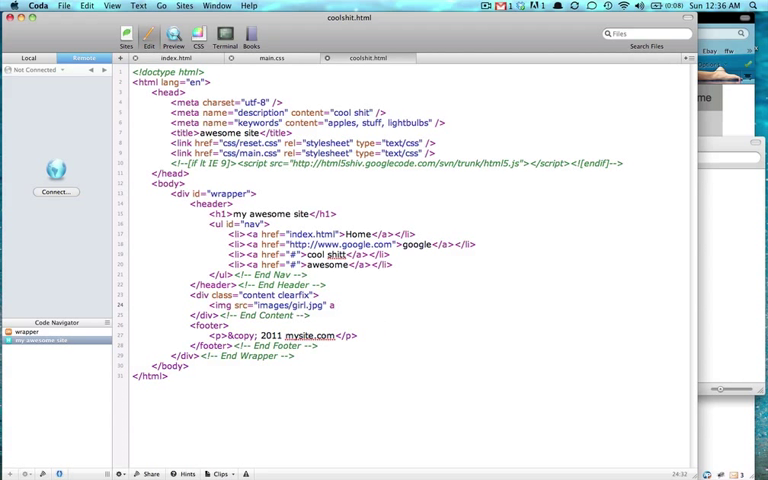
type("alt=\"\"")
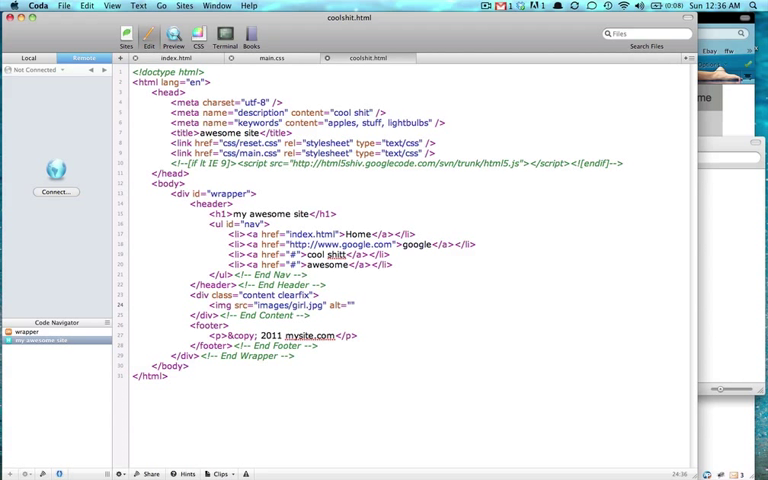
type("image")
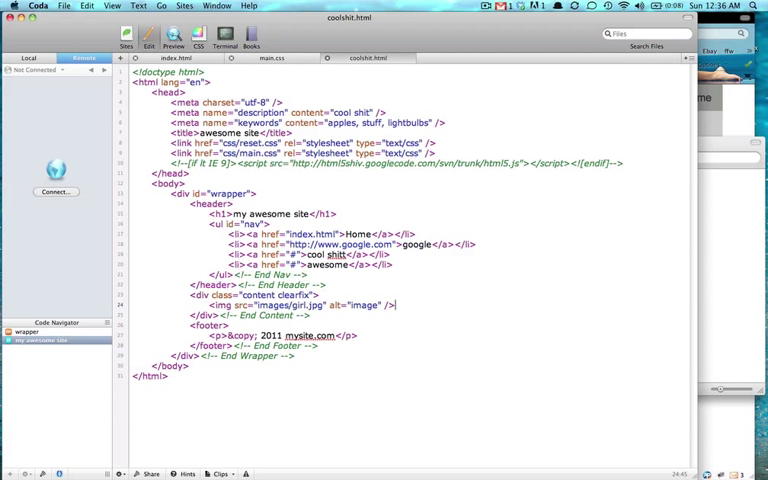
Add the paragraph 'this is an awesome image of really cool stuff' above the image
key("Return")
type("<p></p>")
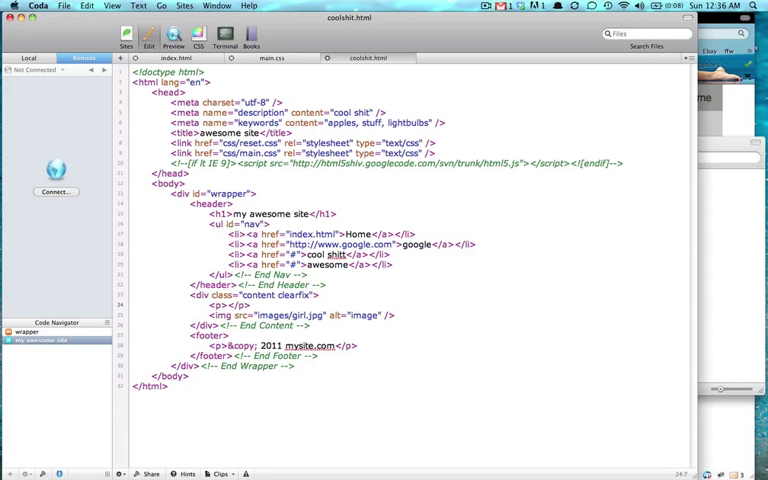
type("this is an awesome image of really cool")
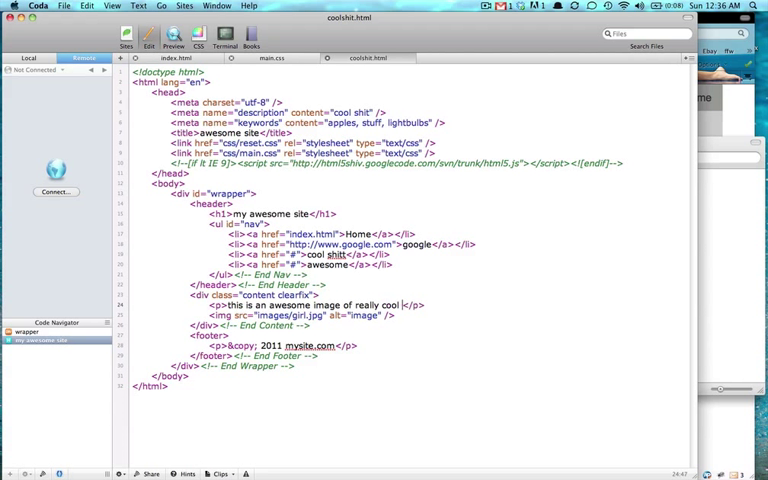
type("stuff")
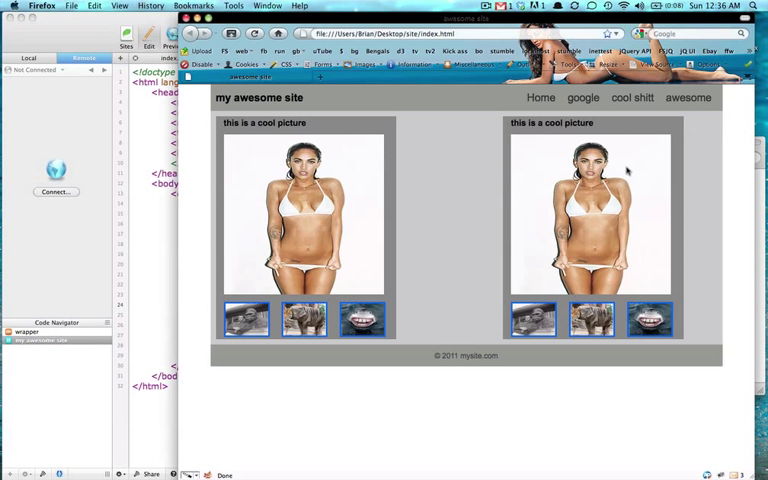
mouse_move(490, 232)
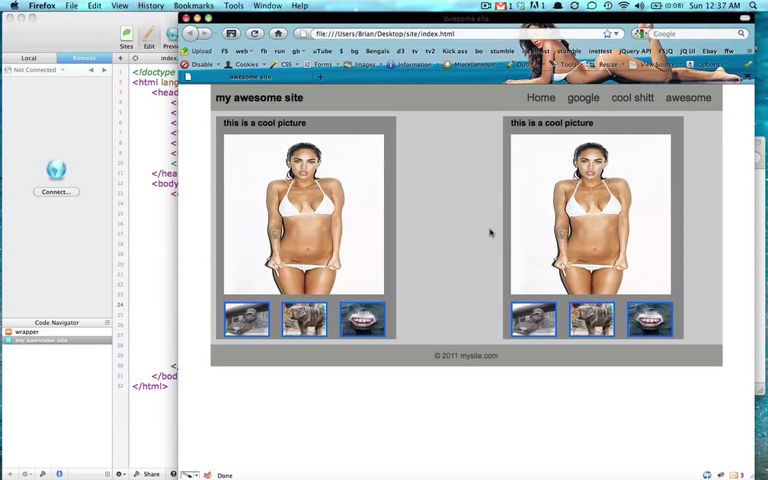
mouse_move(484, 236)
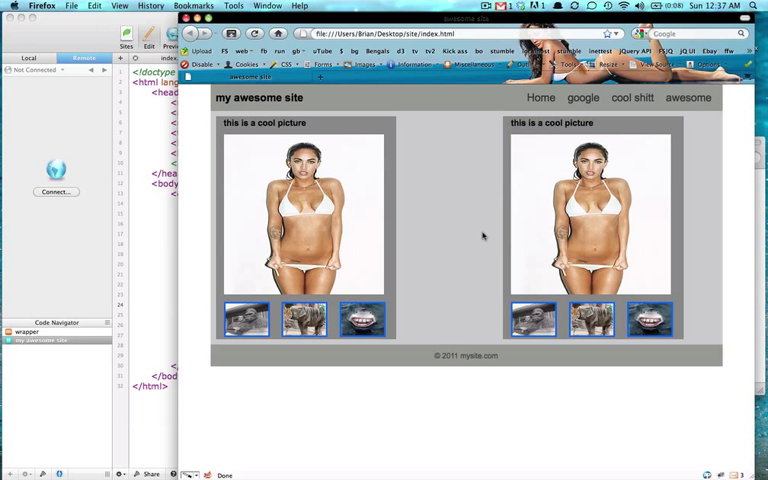
mouse_move(476, 210)
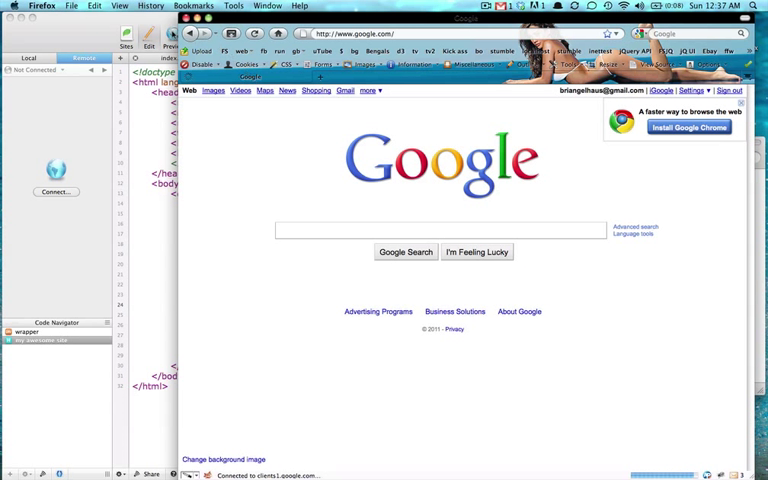
mouse_move(718, 212)
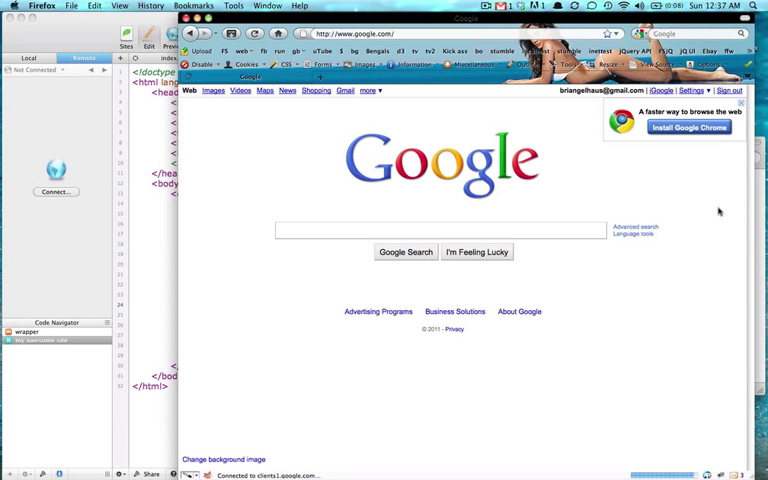
mouse_move(674, 189)
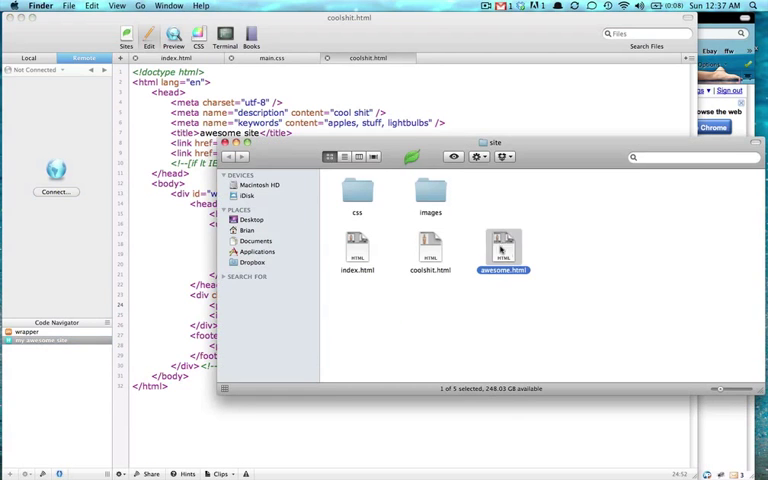
Open awesome.html from the Finder site folder in Coda
double_click(501, 250)
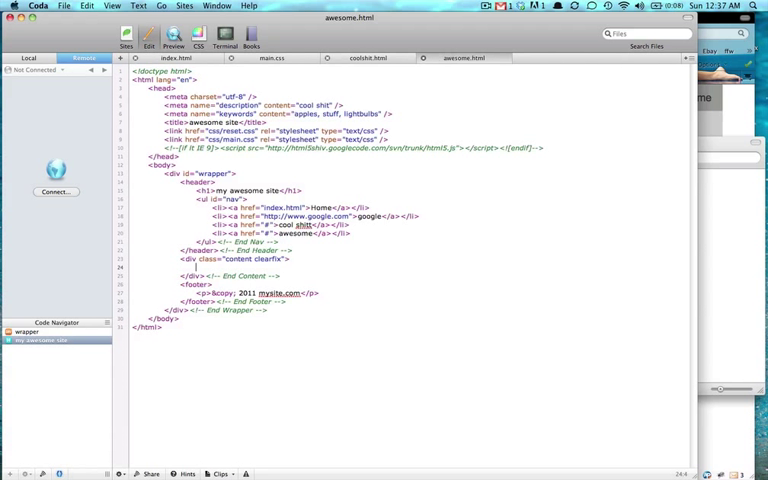
Insert an img tag for images/shark.jpg with alt and title attributes into awesome.html
type("<img src=\"shark.")
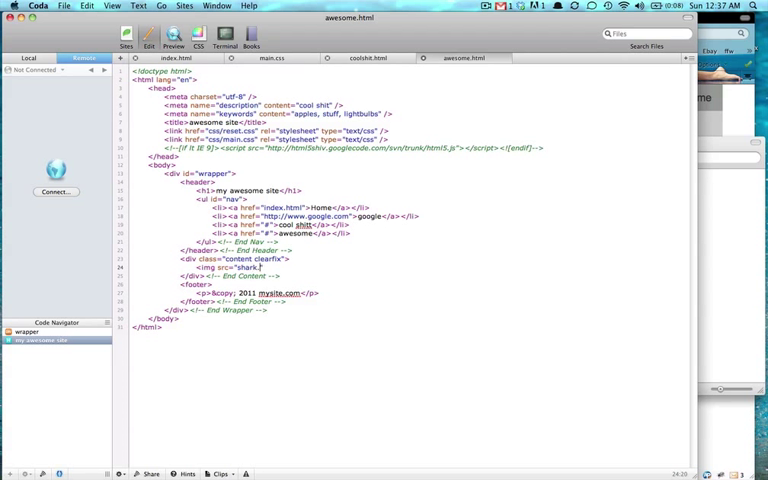
type("jpg\"")
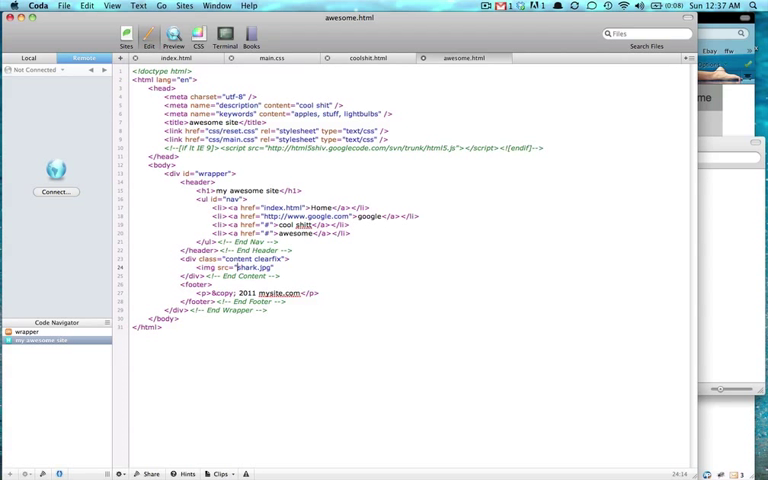
type("images/")
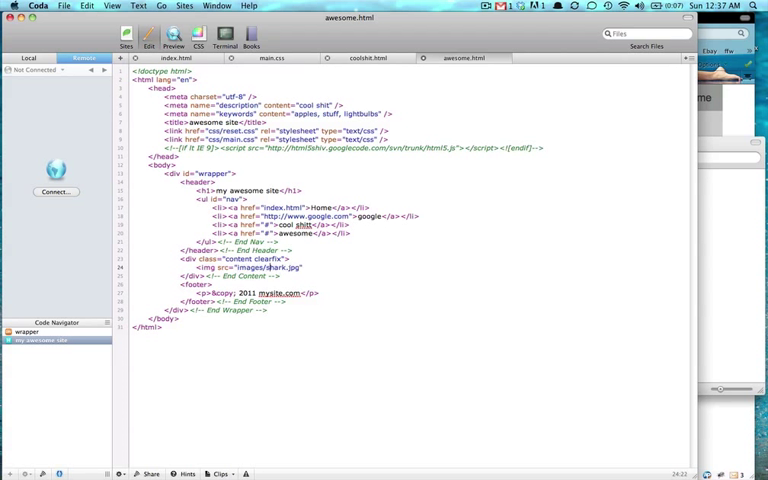
type("alt")
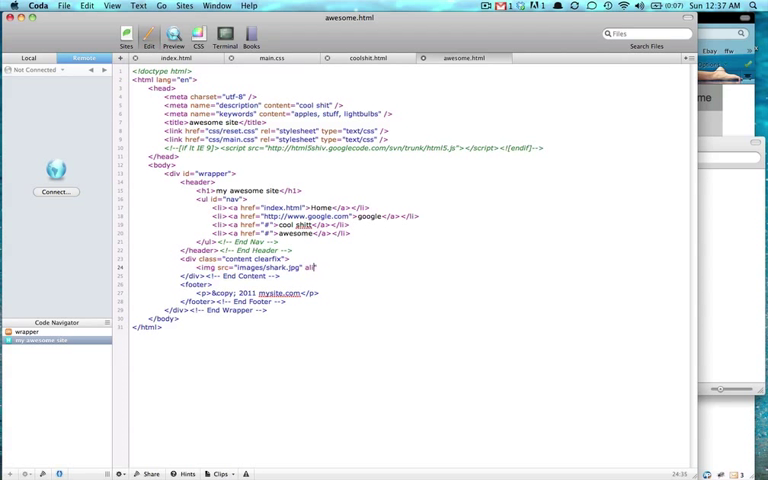
type("=\"")
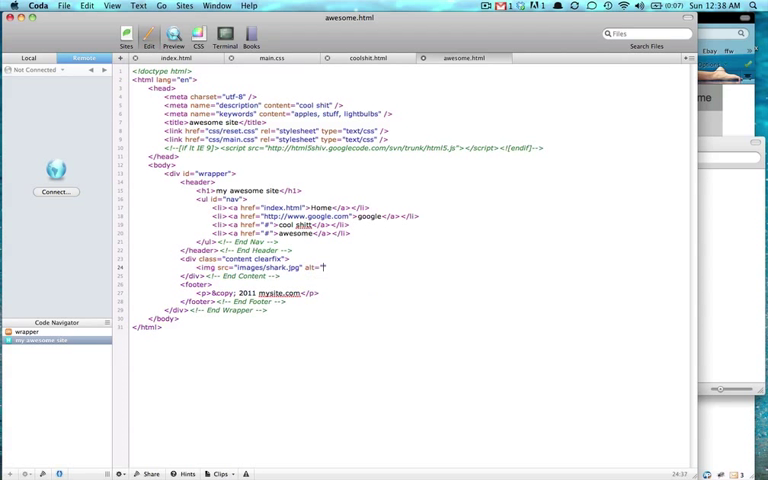
type("image of a")
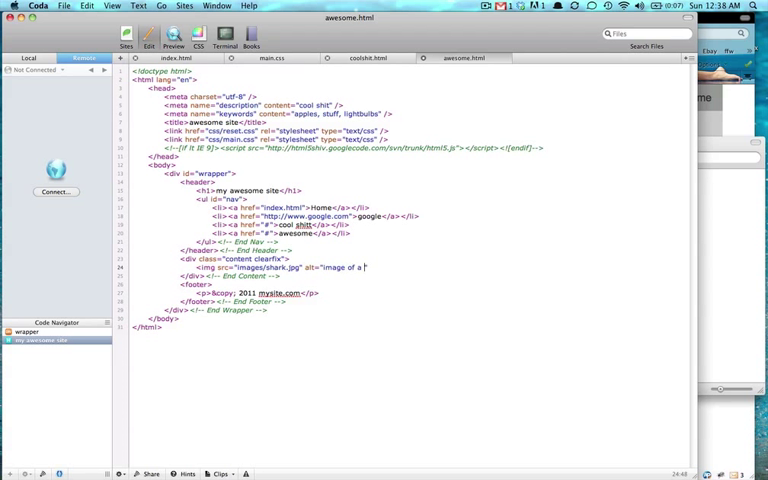
type("shark")
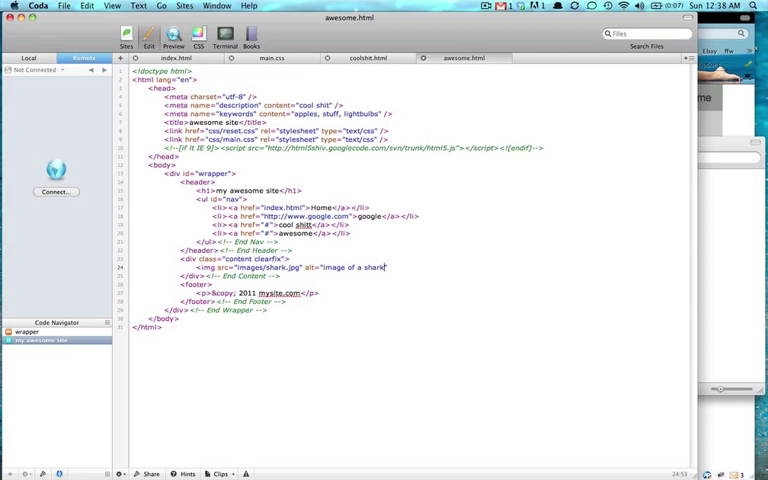
type("kkkkk\"")
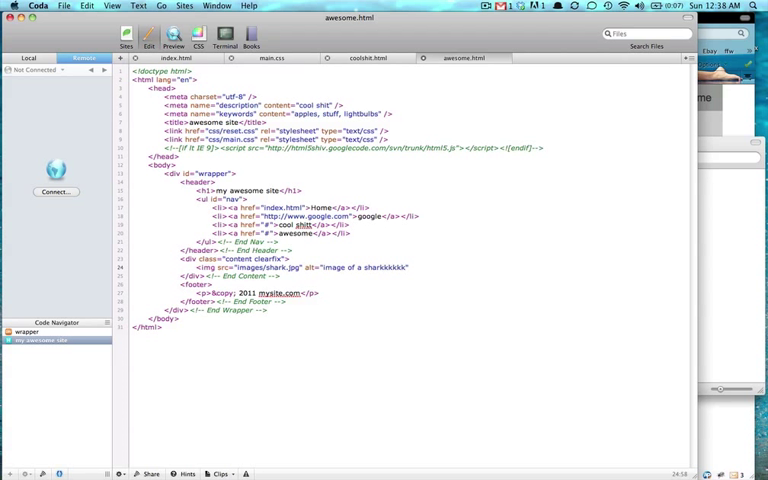
type("title=\"")
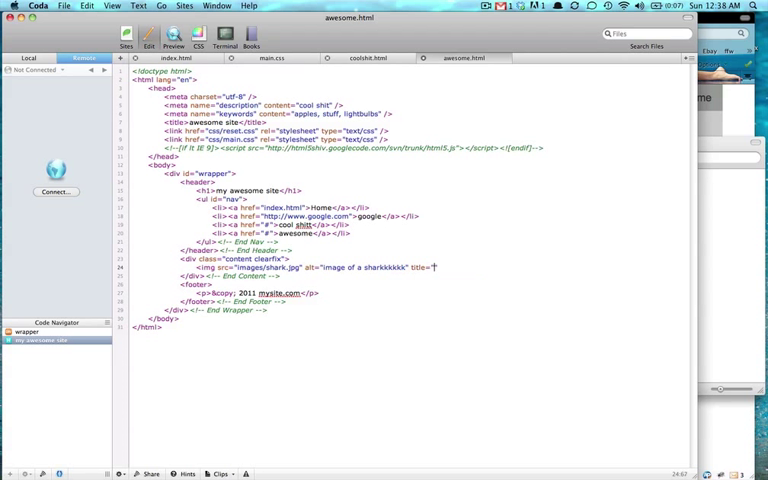
type("sharkkkkk\"")
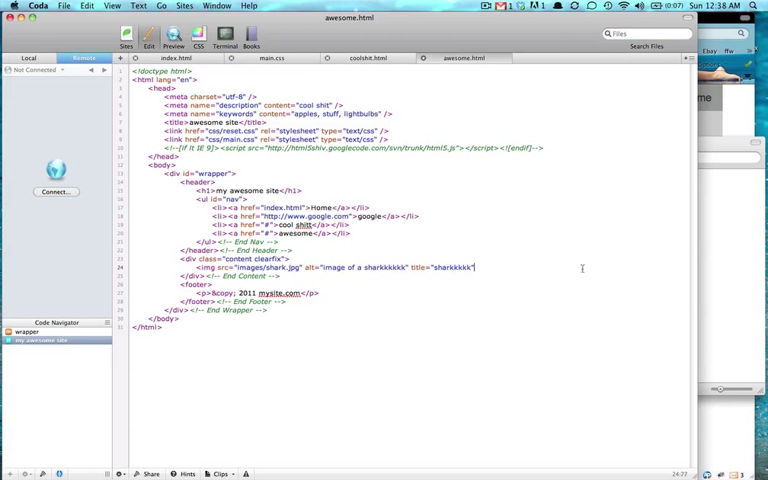
type("/>")
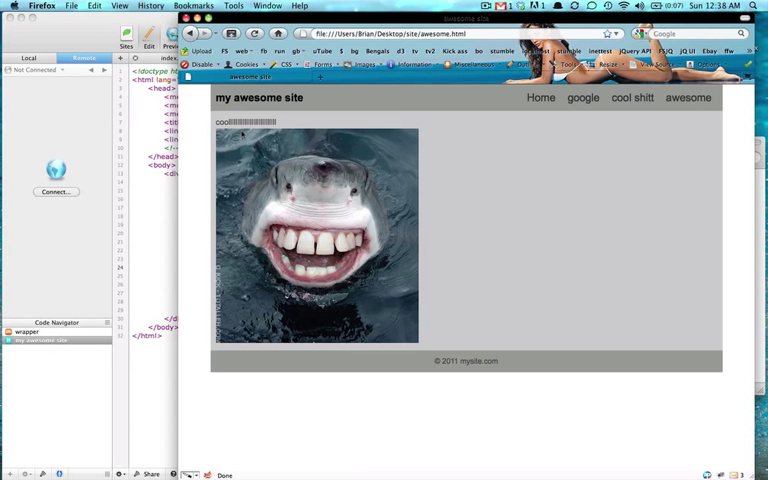
mouse_move(431, 168)
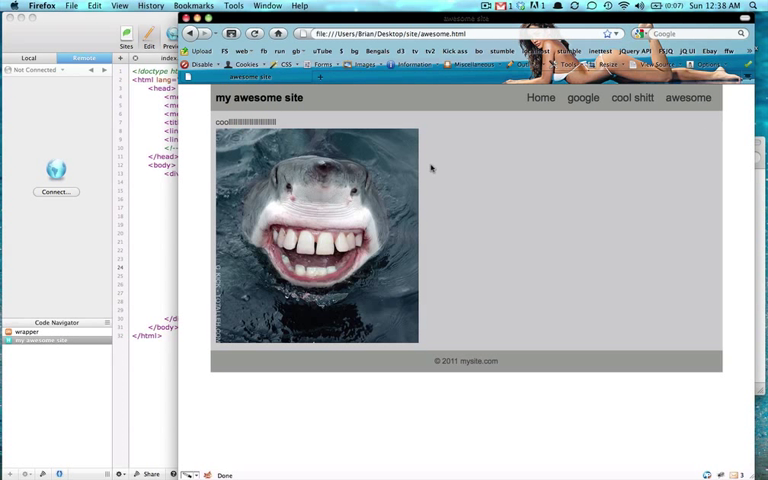
mouse_move(452, 171)
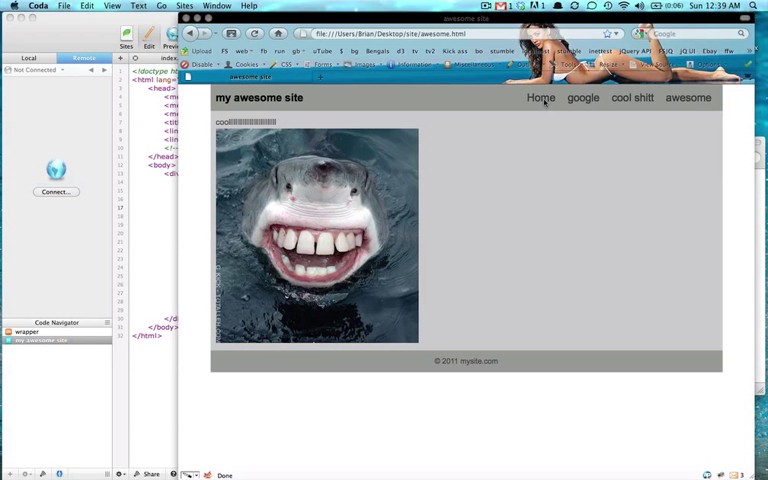
mouse_move(5, 225)
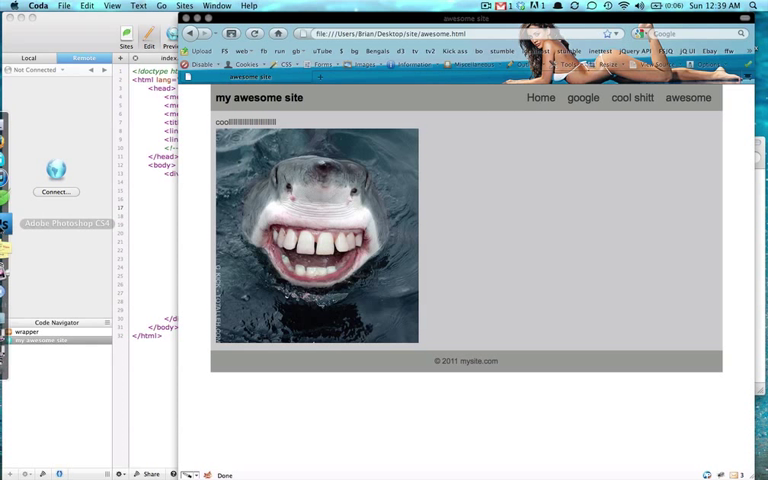
mouse_move(521, 177)
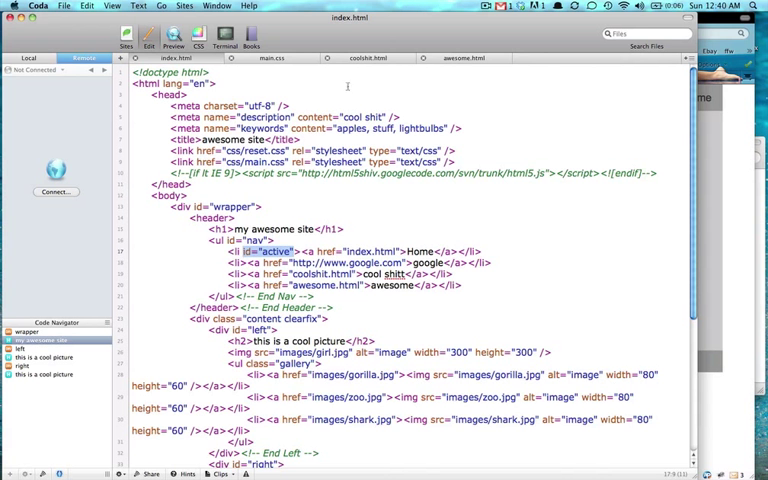
Add id="active" to the nav list item in awesome.html
left_click(350, 57)
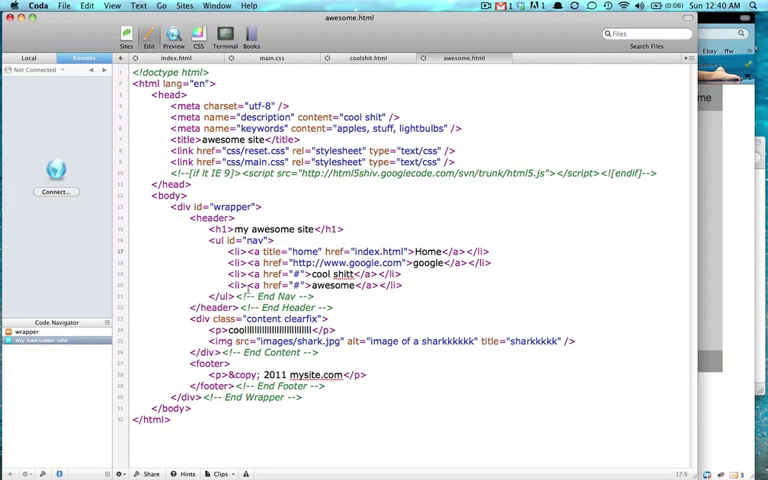
type("id=\"active\"")
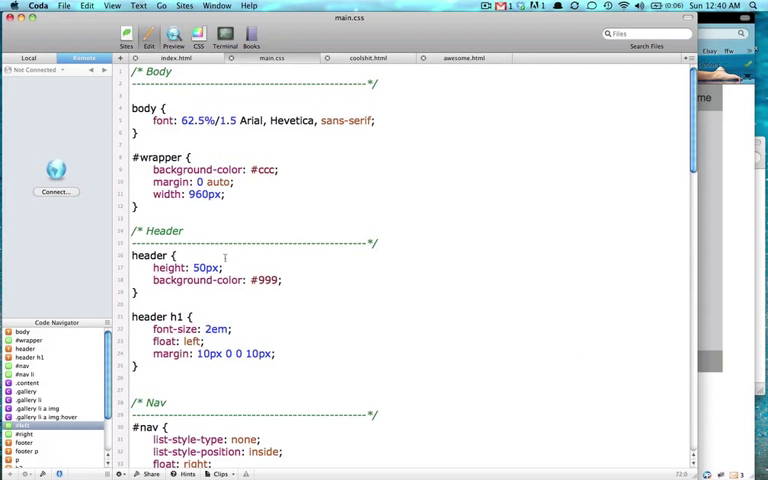
Write a #nav #active rule with a green color declaration in main.css's Nav section
scroll("down", 3)
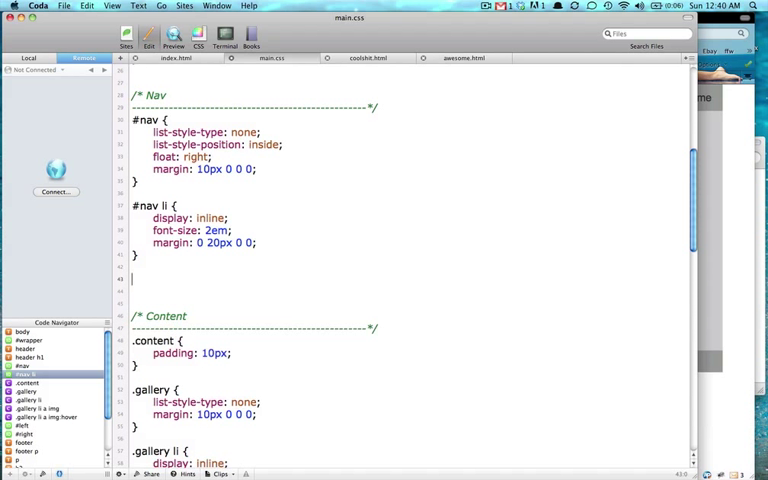
type("#nav")
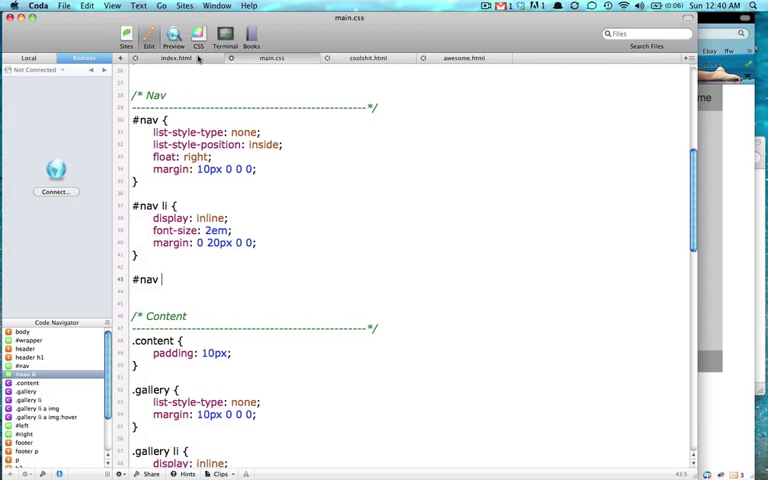
left_click(178, 57)
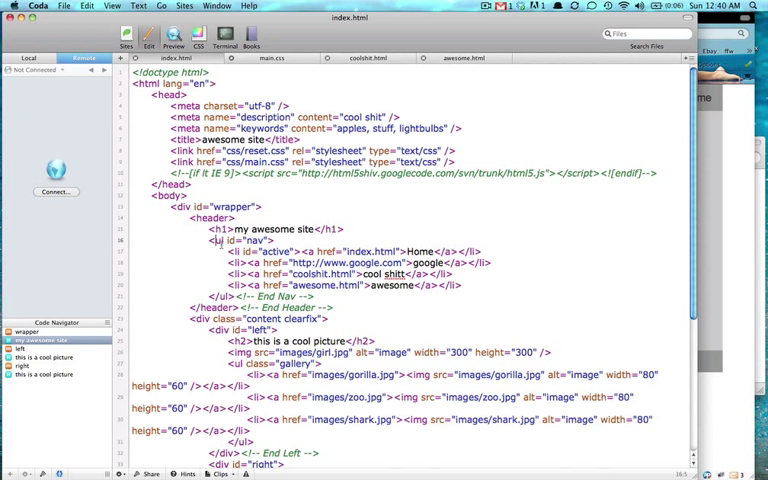
double_click(260, 250)
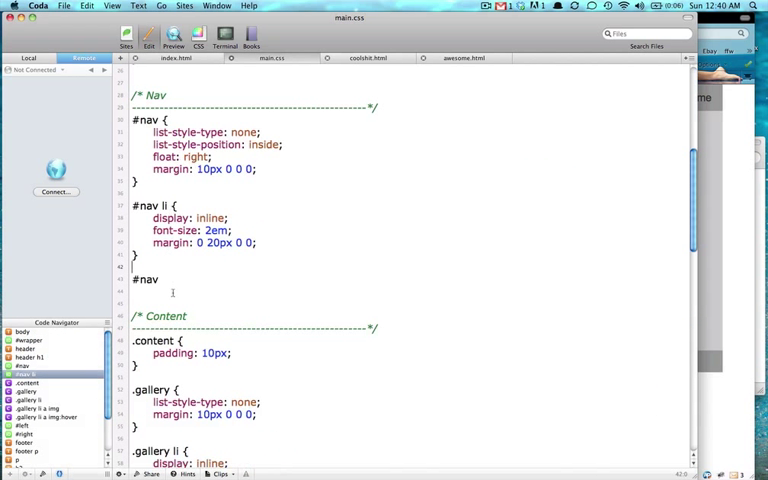
type("#ad")
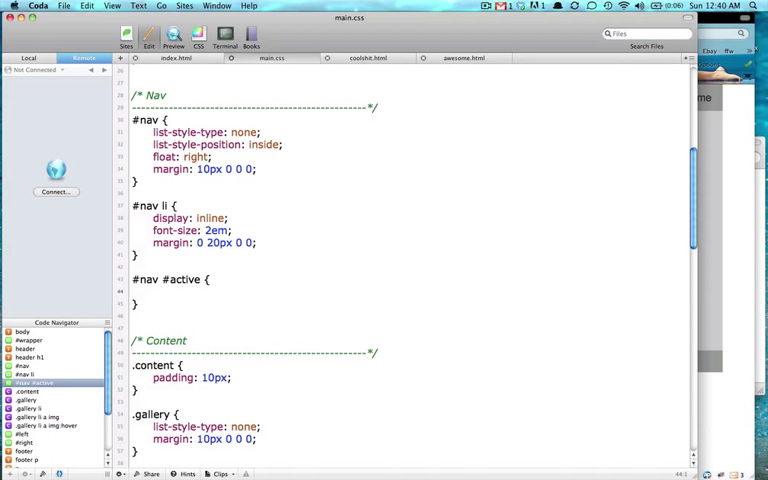
type("colo")
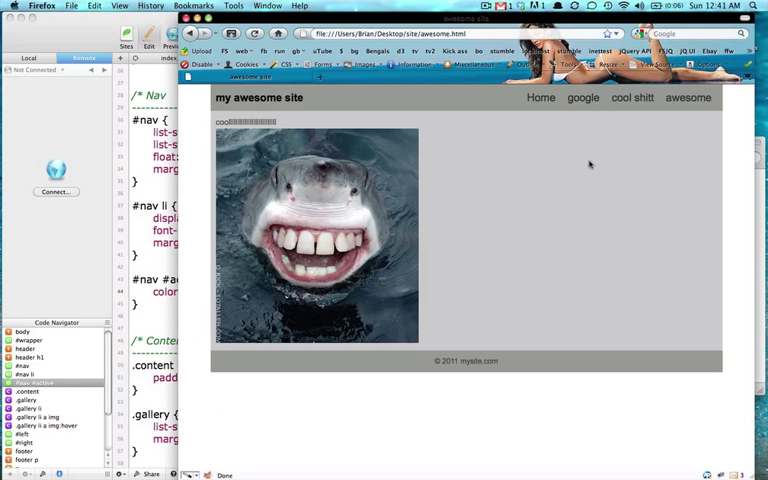
mouse_move(521, 131)
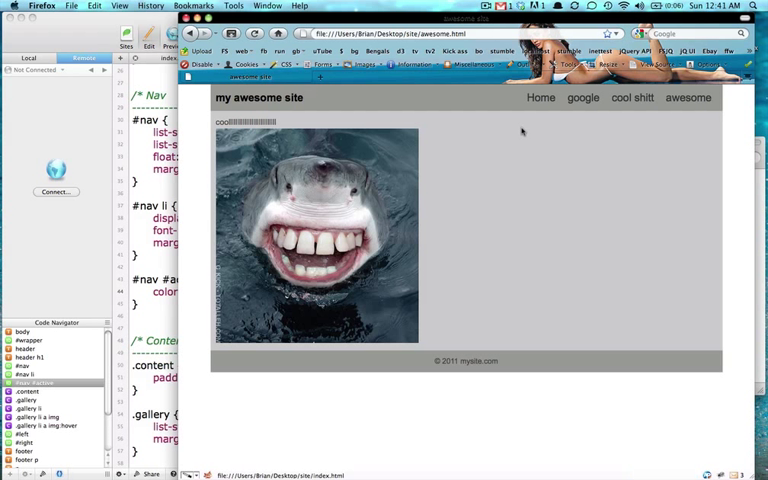
Confirm the Home li carries the active id, then extend the selector to #nav #active a
left_click(540, 97)
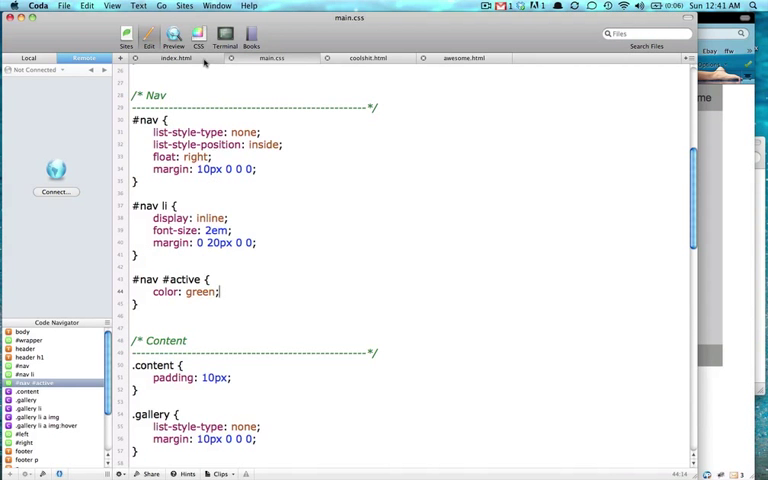
left_click(177, 57)
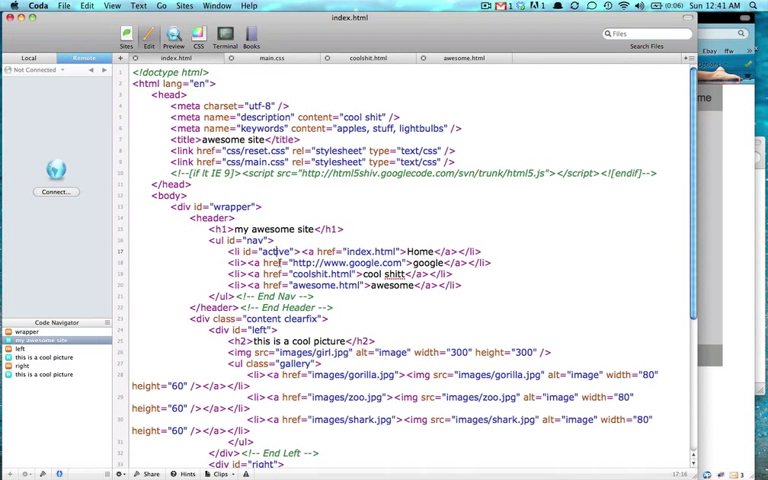
left_click(272, 57)
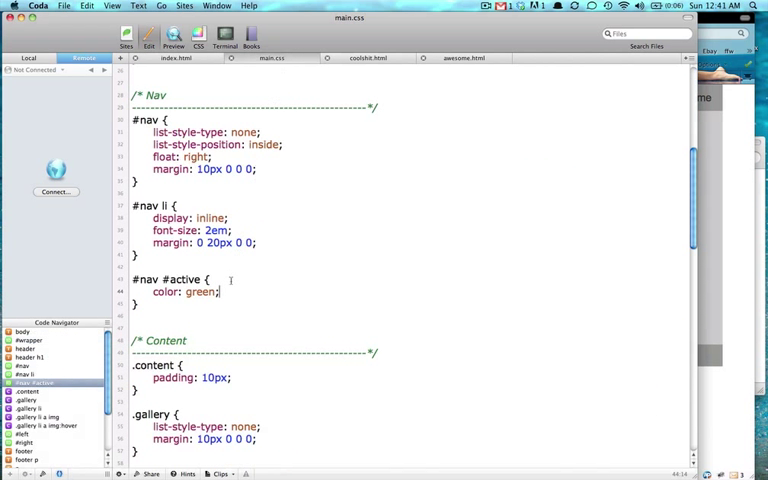
type("a")
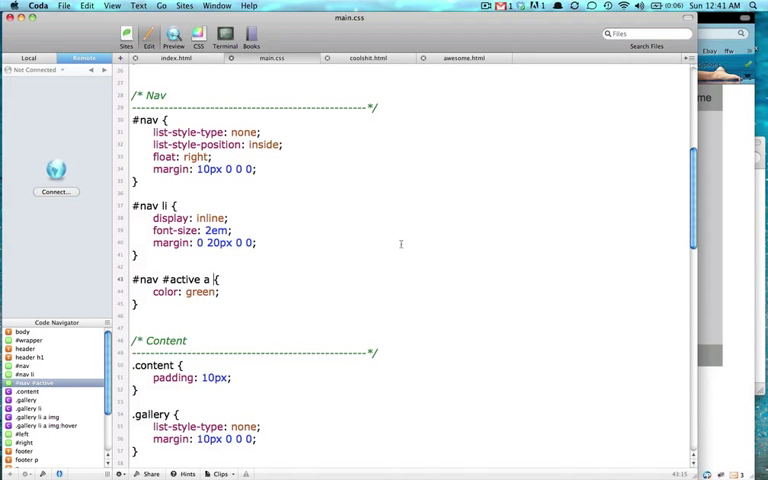
mouse_move(367, 57)
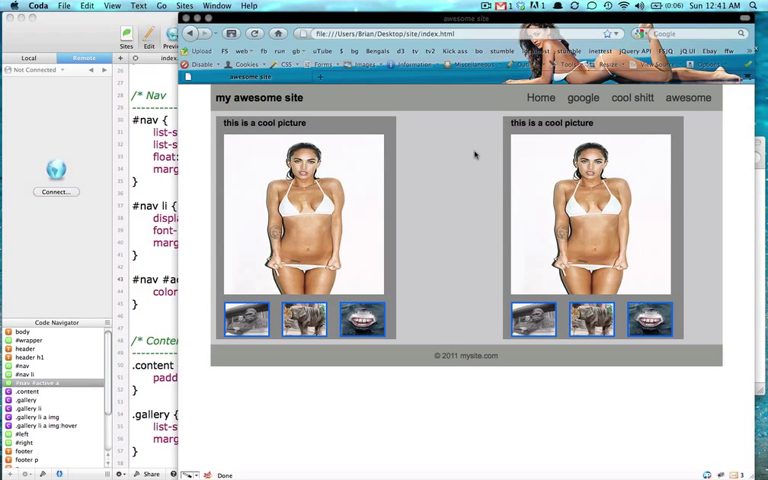
mouse_move(495, 135)
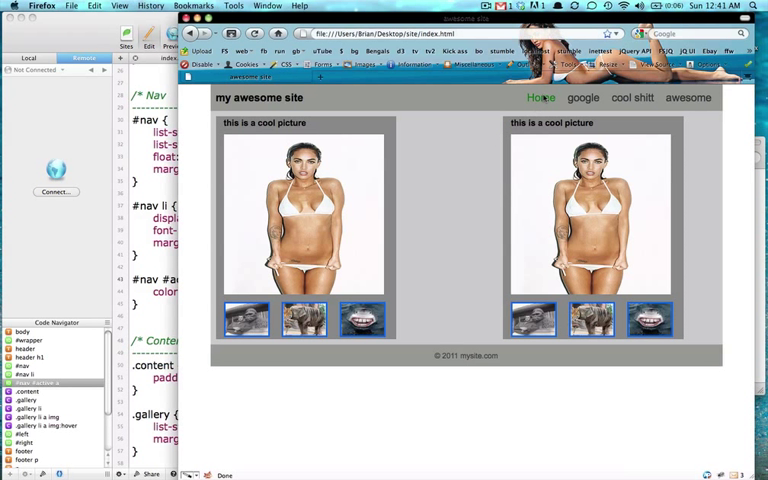
Change the #nav #active a colour from green to lime
left_click(273, 57)
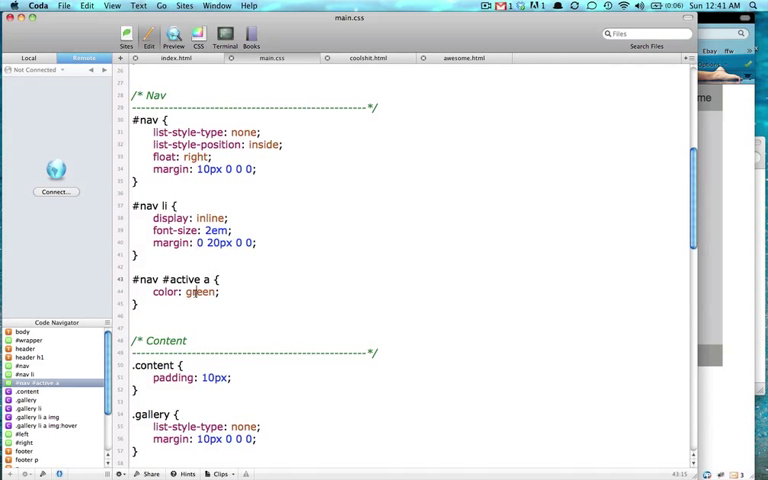
type("lime")
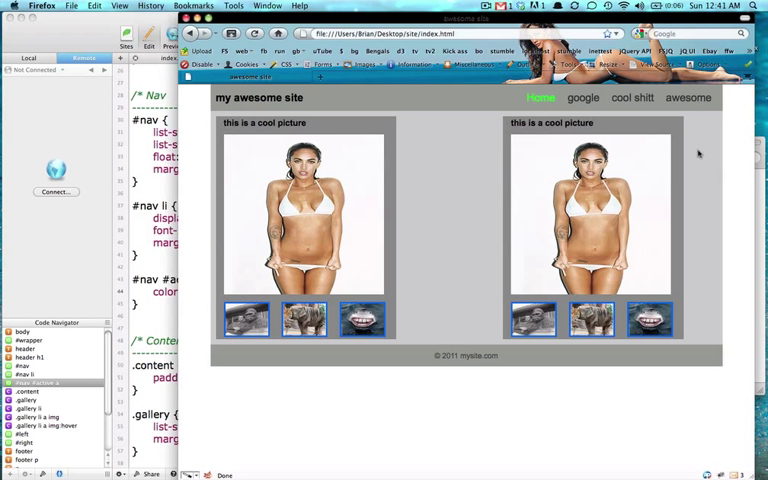
mouse_move(185, 153)
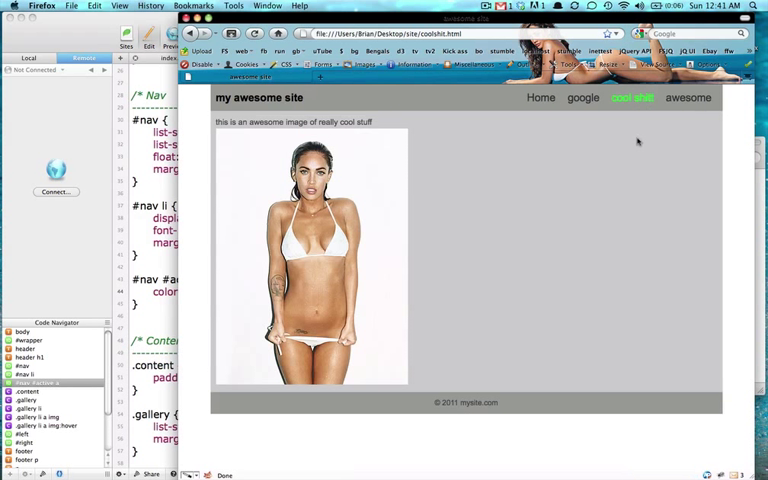
mouse_move(662, 180)
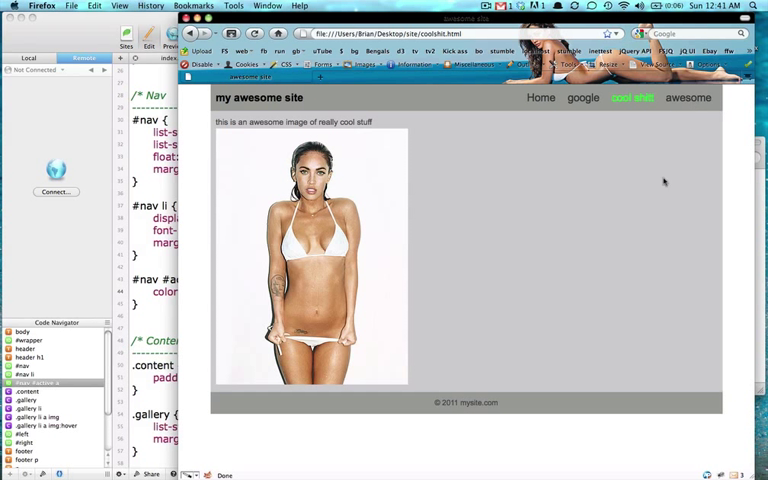
mouse_move(659, 194)
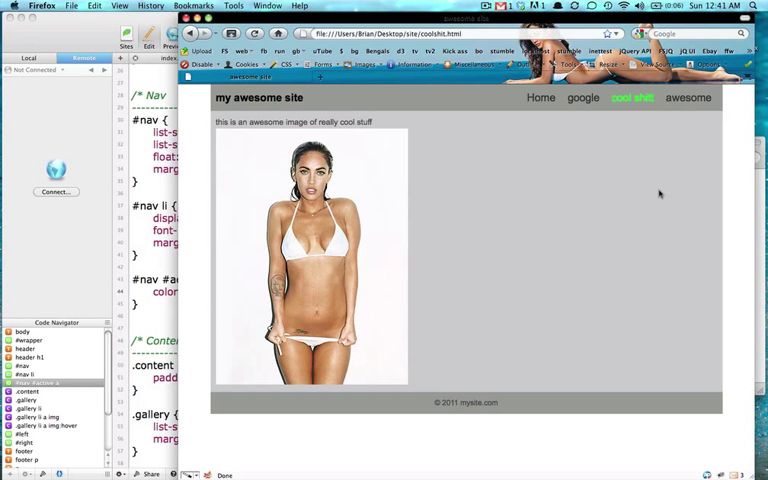
mouse_move(522, 182)
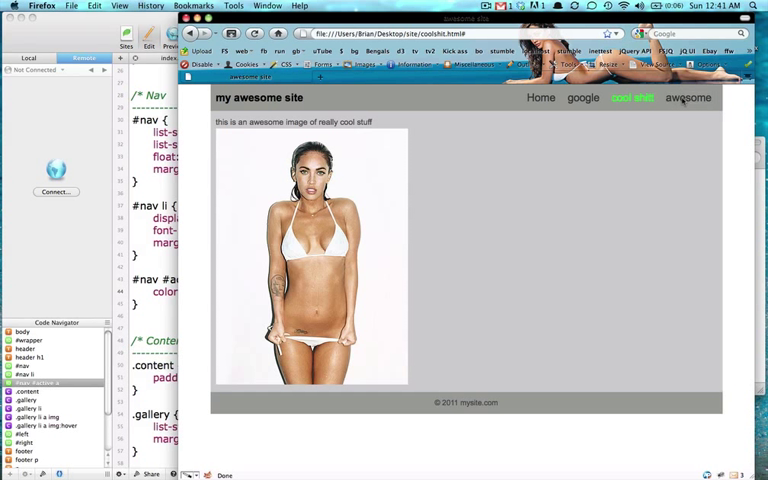
mouse_move(203, 172)
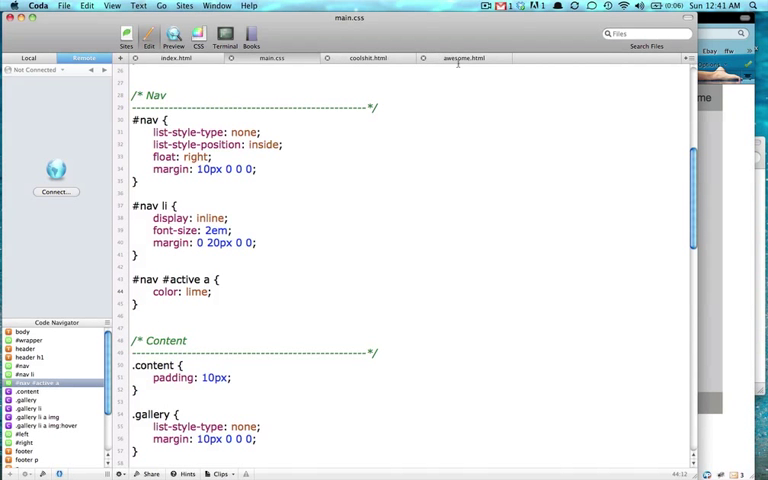
left_click(463, 57)
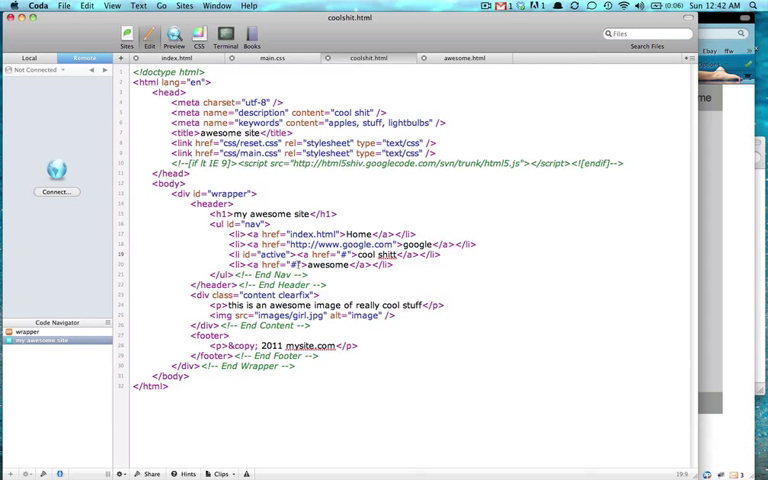
Select the coolshit.html address in index.html's nav link markup
left_click(176, 57)
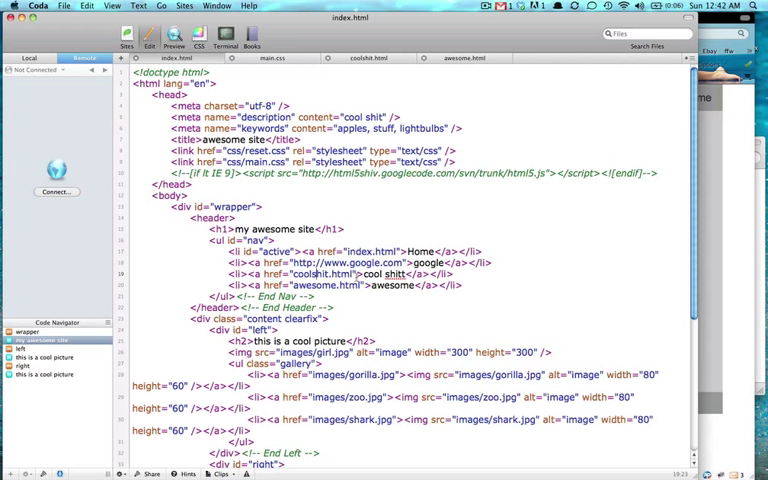
double_click(321, 275)
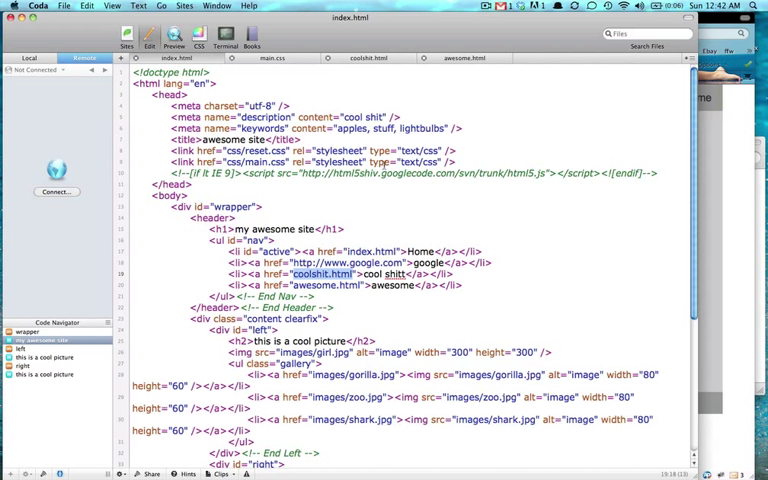
left_click(376, 57)
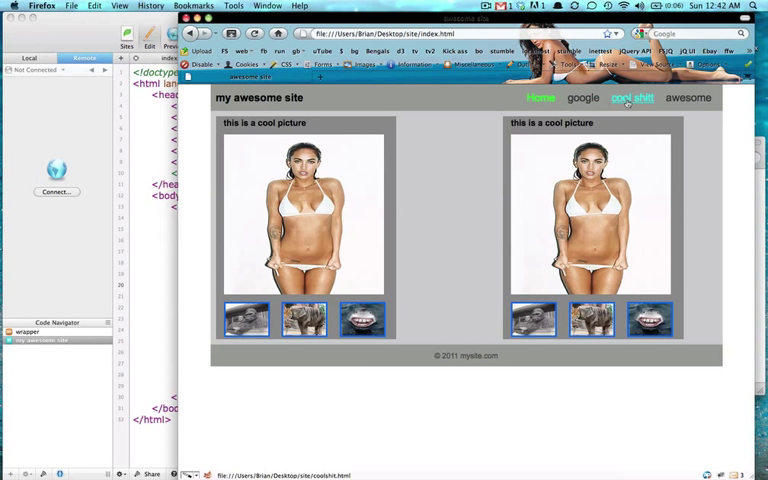
mouse_move(554, 207)
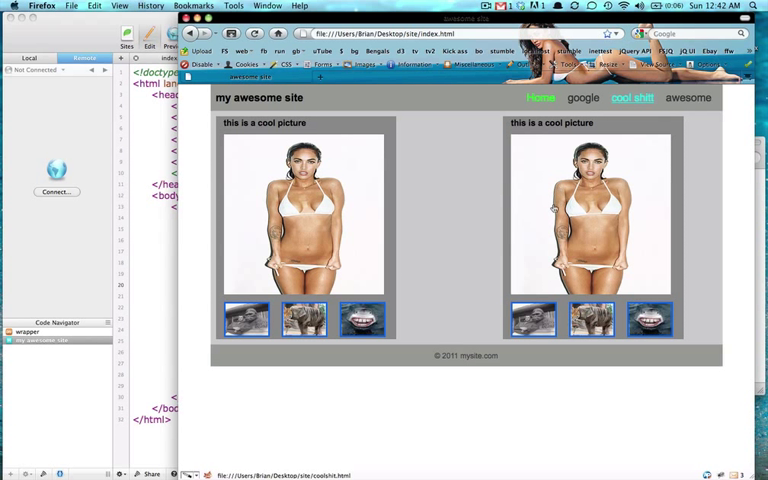
mouse_move(461, 198)
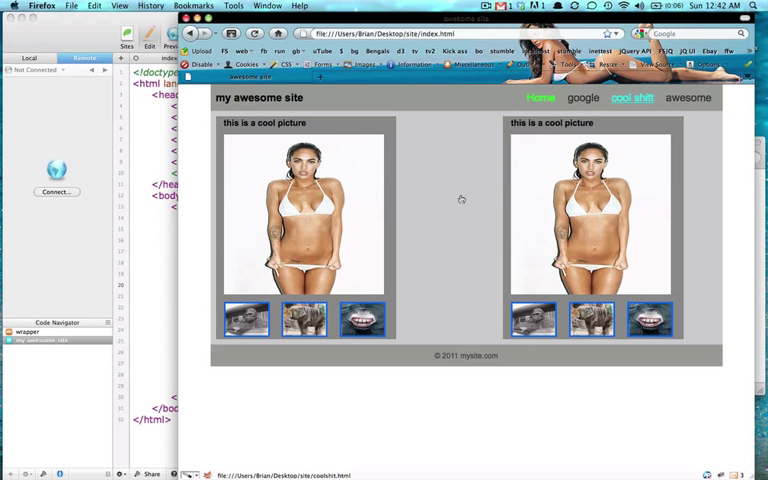
mouse_move(452, 228)
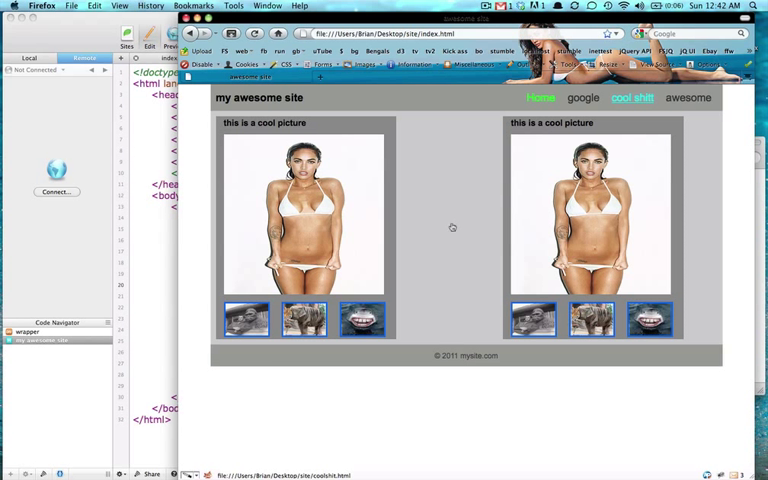